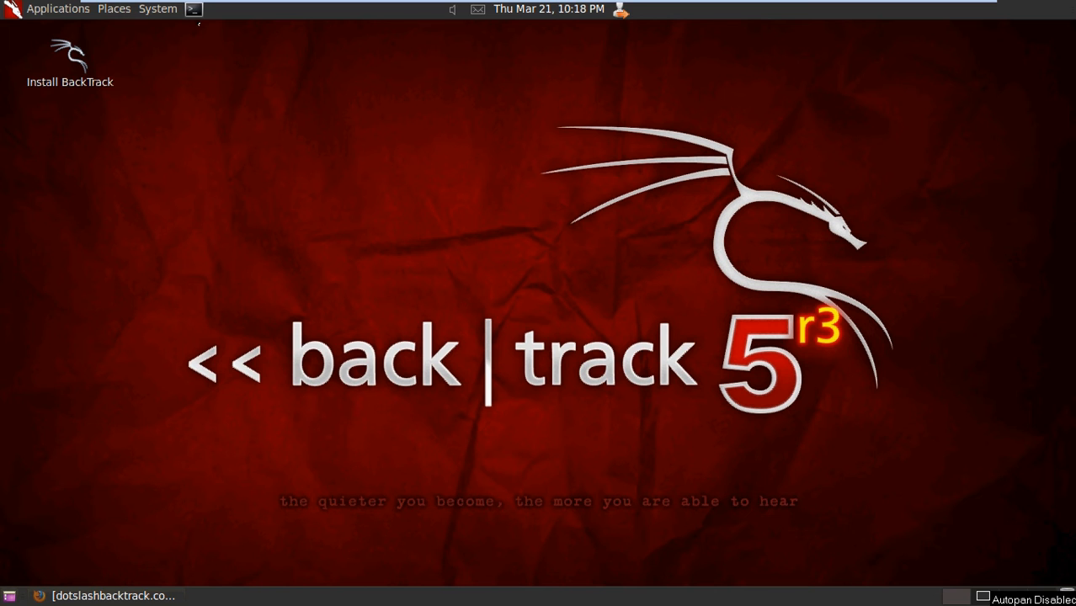
Open a root terminal from the top panel and discard the half-typed 'btsca' command
left_click(191, 8)
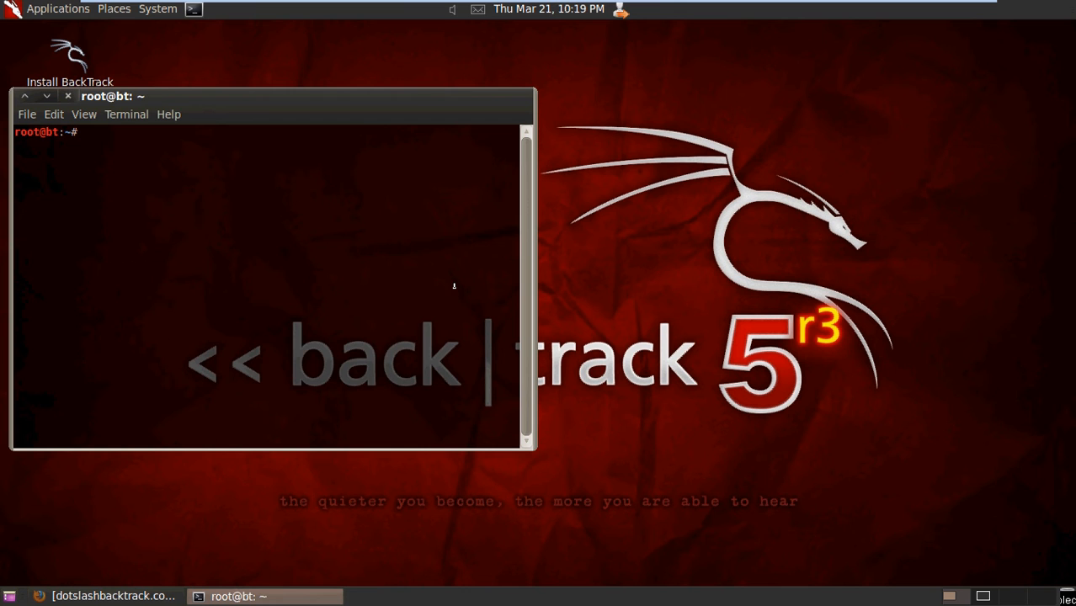
type("btsca")
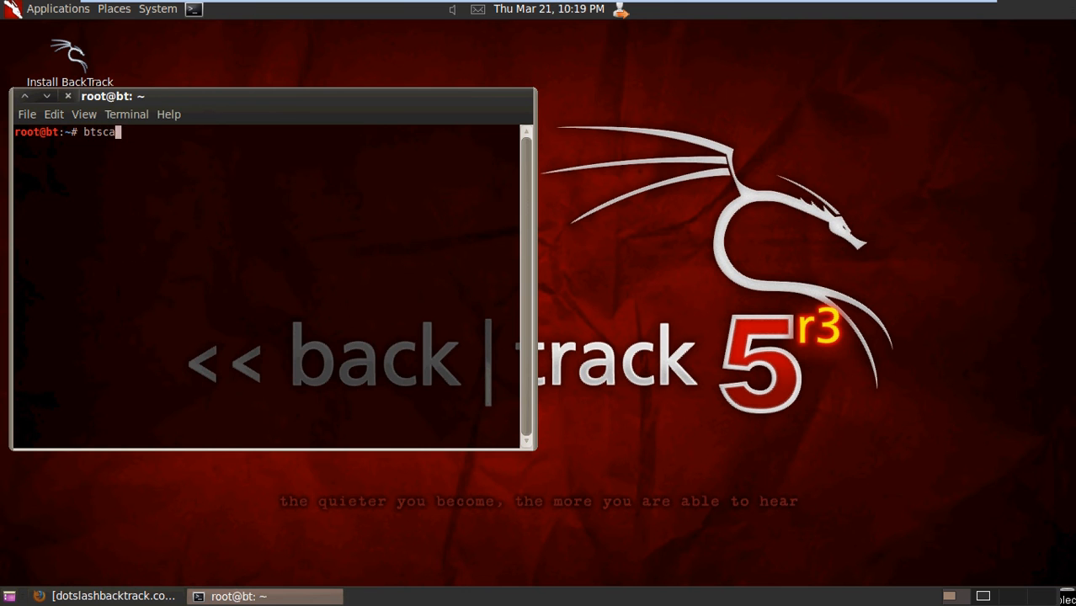
key("Return")
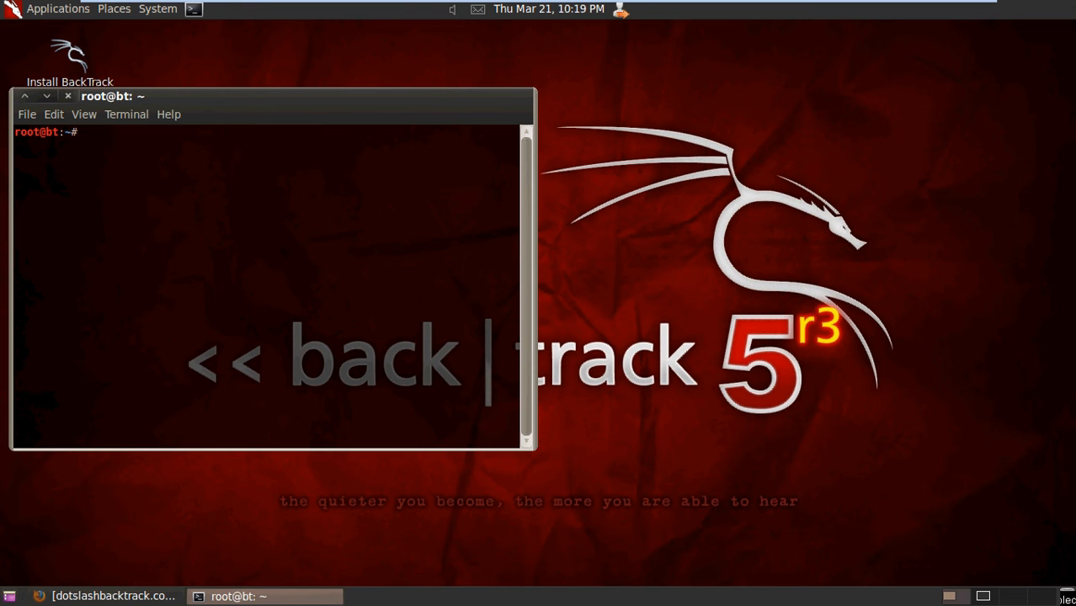
Uninstall btscanner with 'apt-get remove btscanner', confirming with 'y'
type("a")
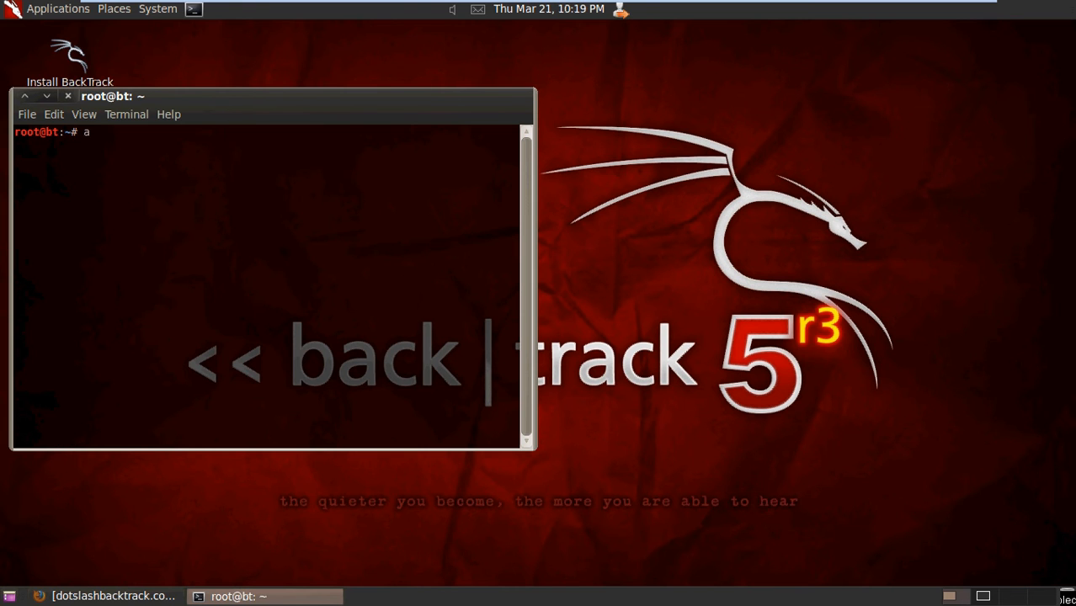
type("pt-get")
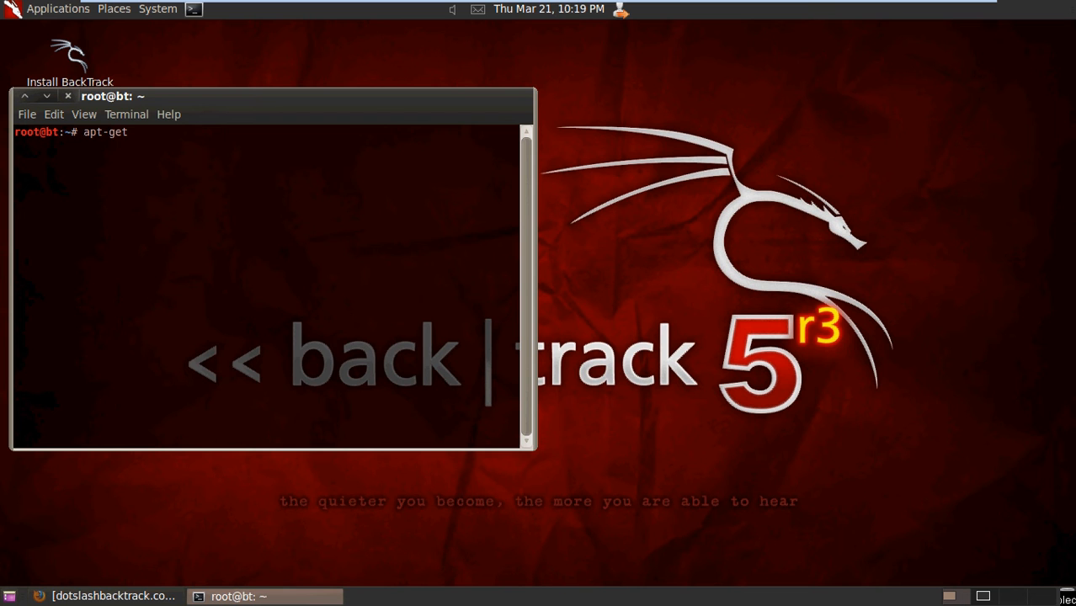
type("remove")
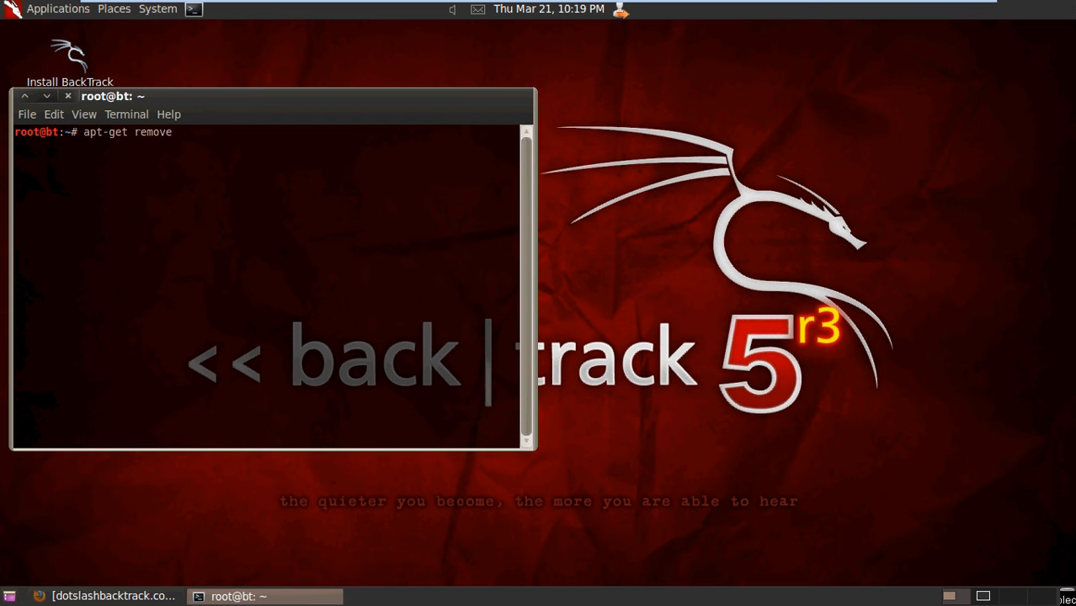
type("btscann")
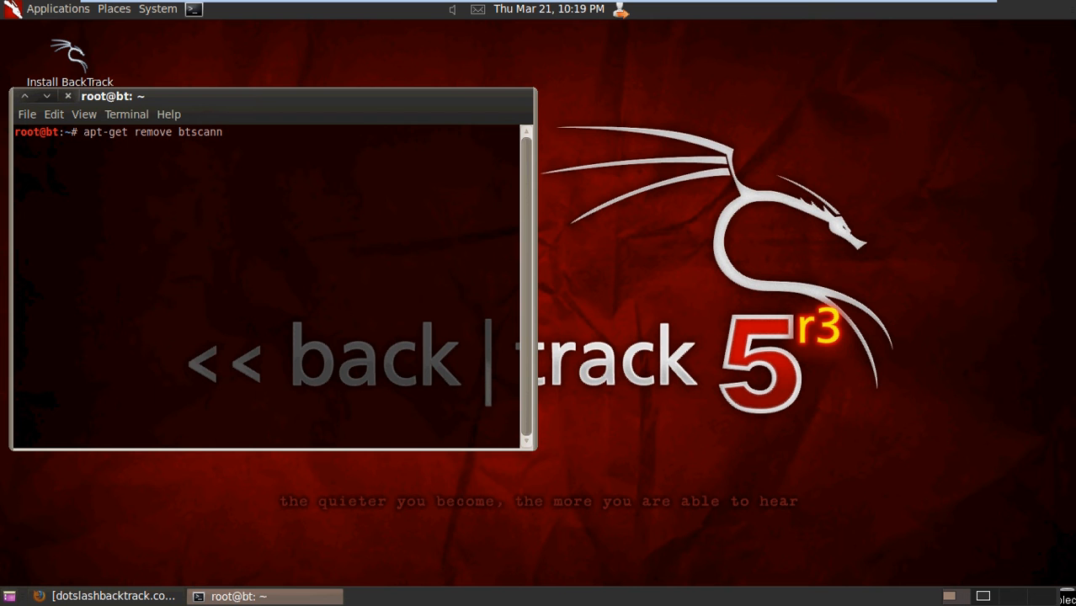
key("Return")
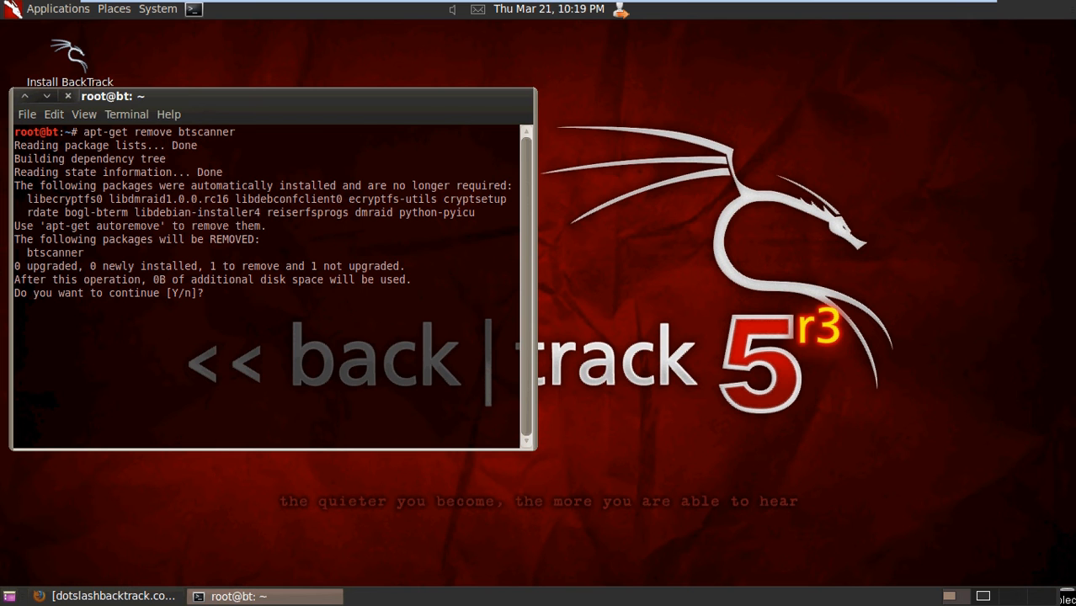
type("y")
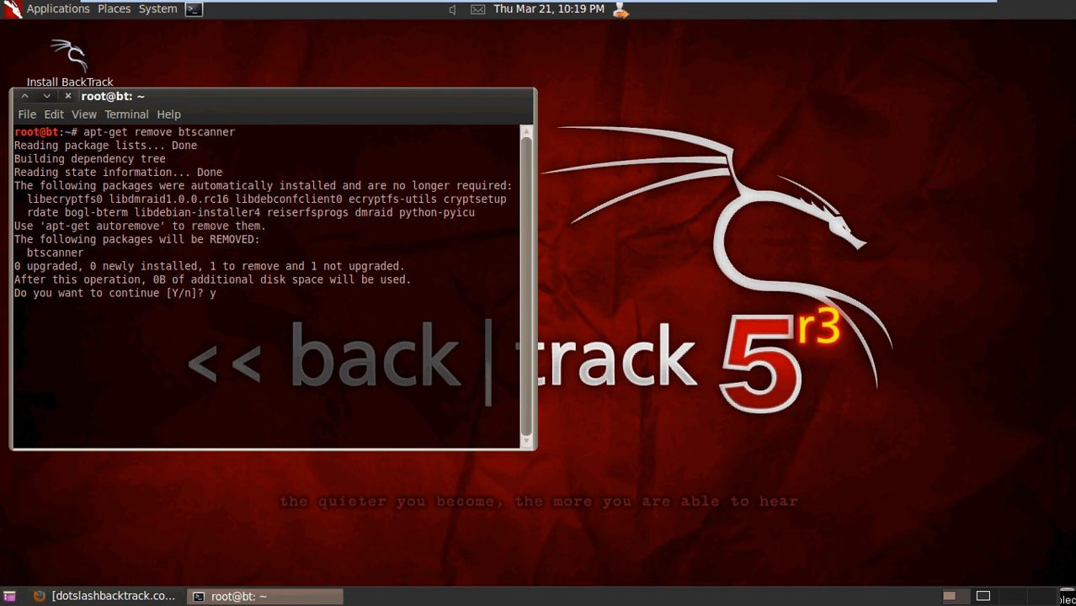
key("Return")
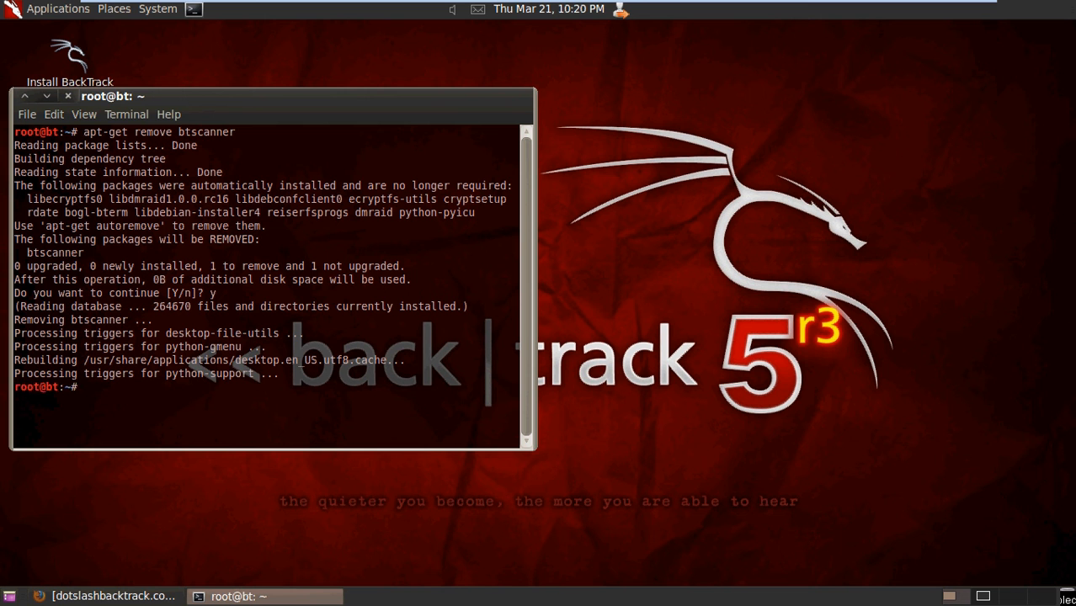
type("cle")
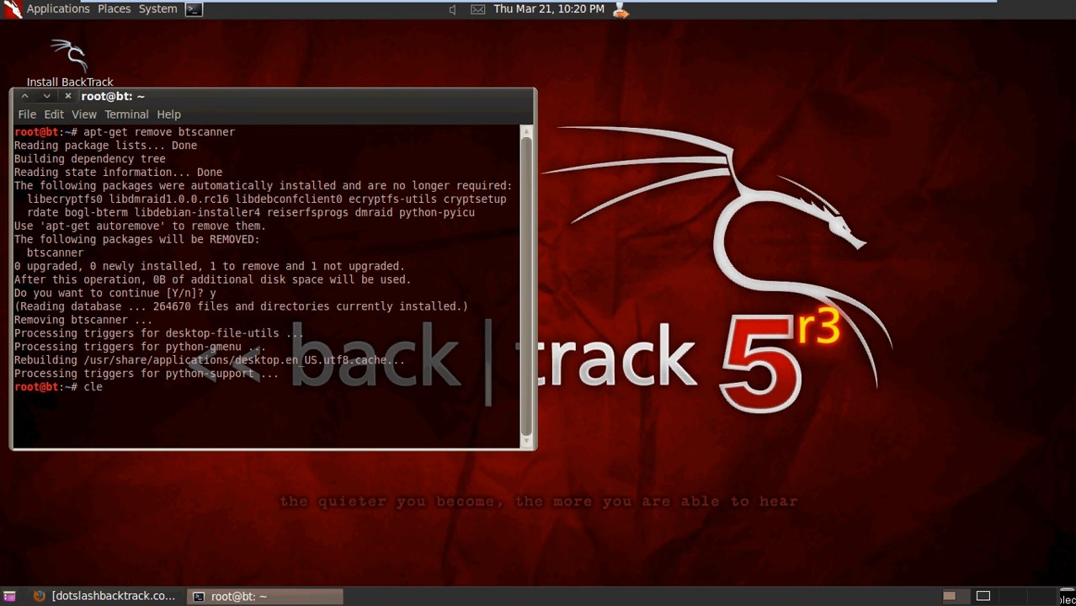
Clear the screen and create the /usr/local/src/btscanner directory with mkdir
key("Return")
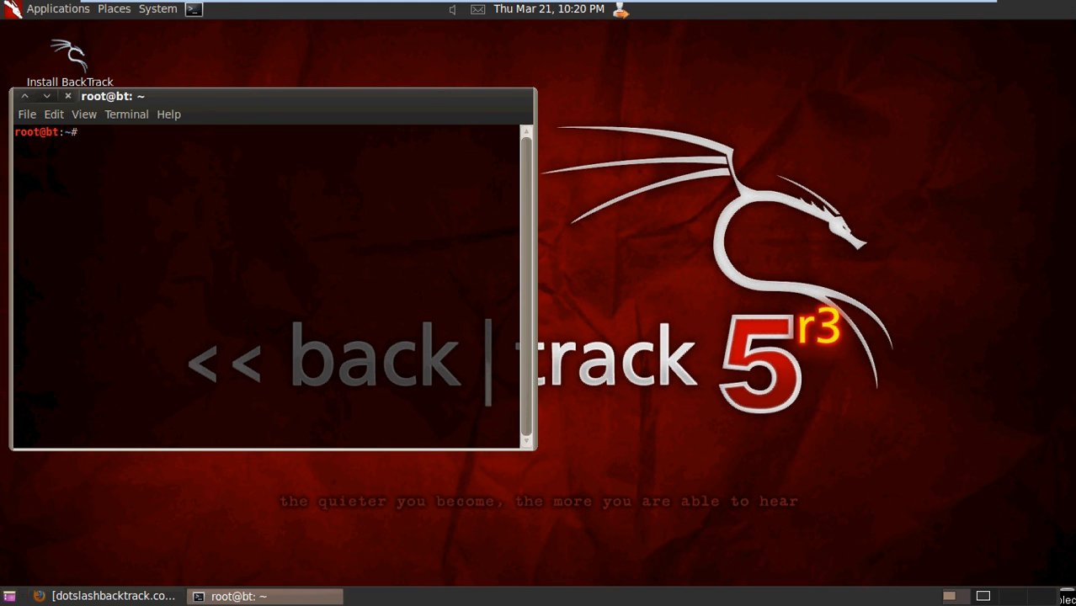
type("mkdir")
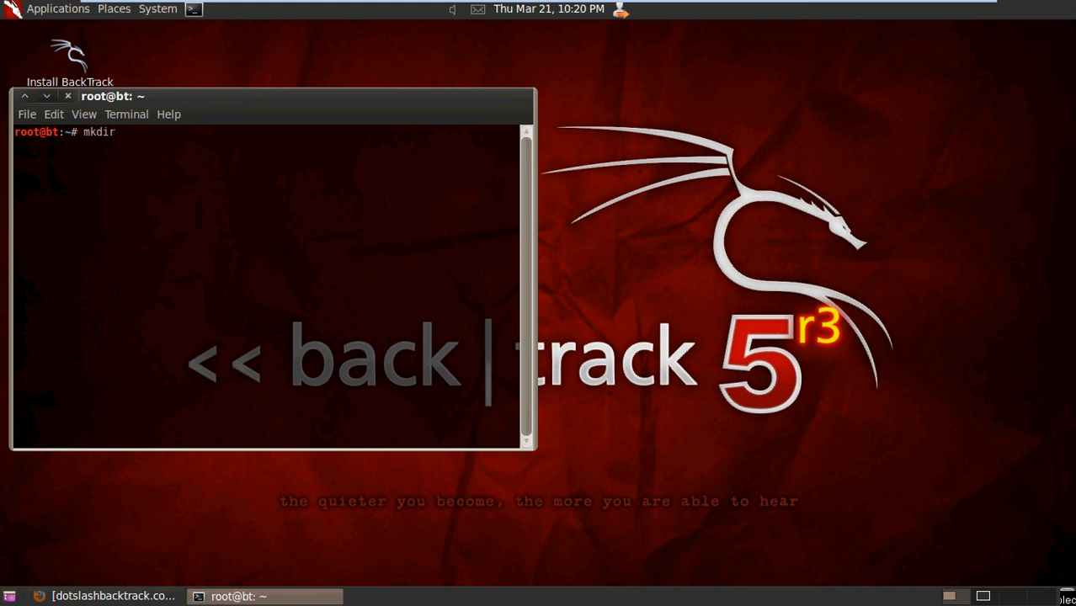
type("/us")
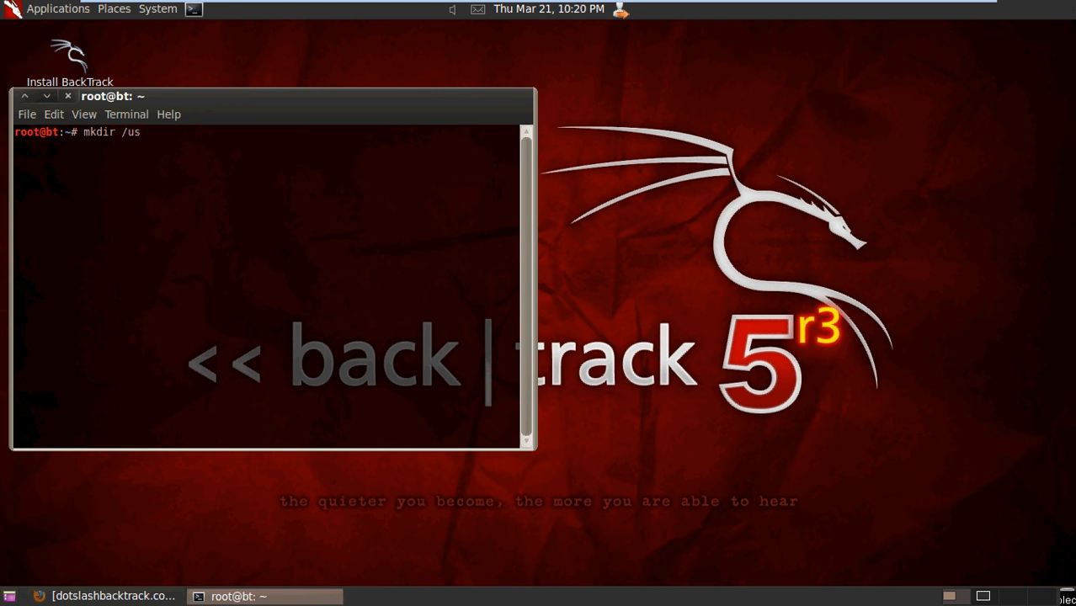
type("r/loca")
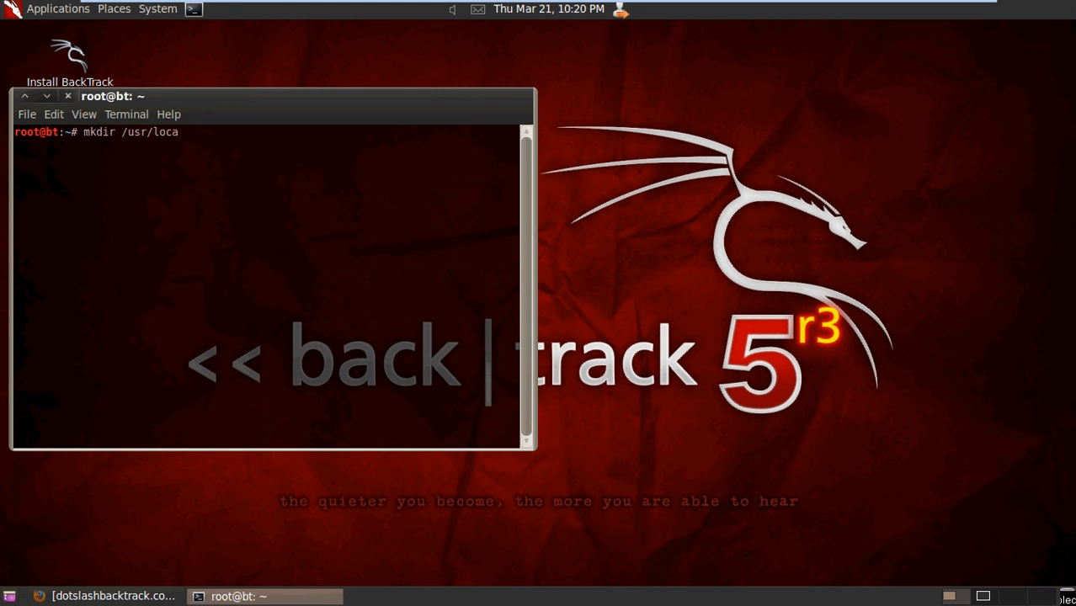
type("l")
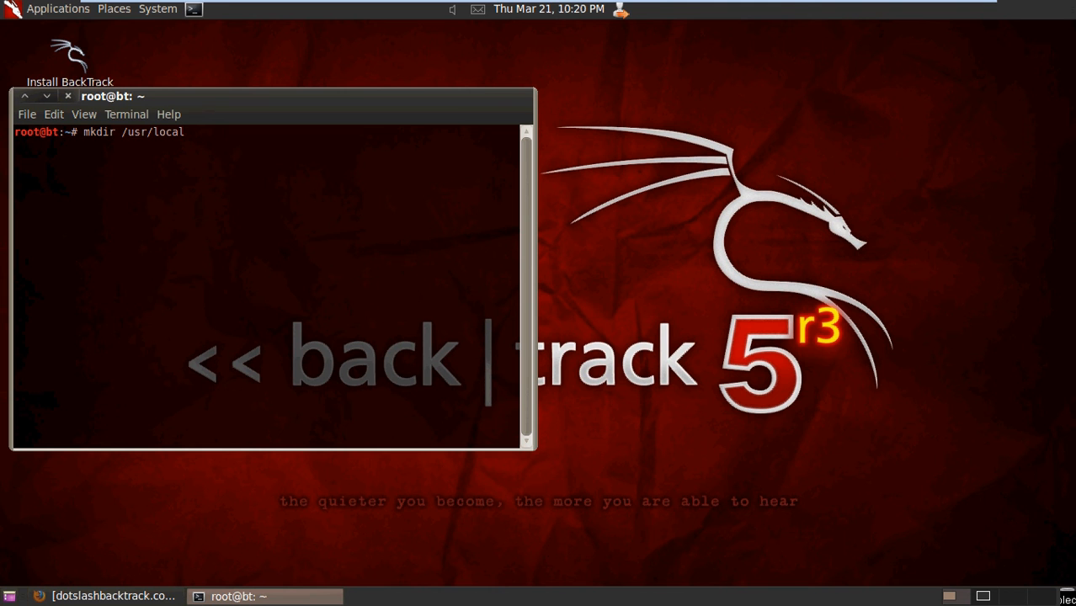
type("/sr")
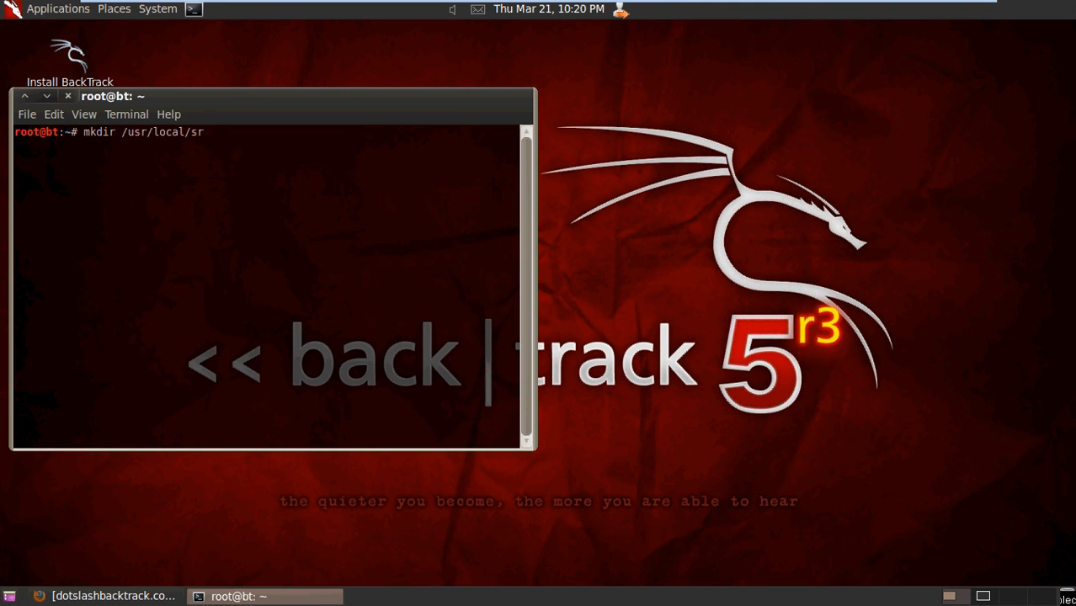
type("c/")
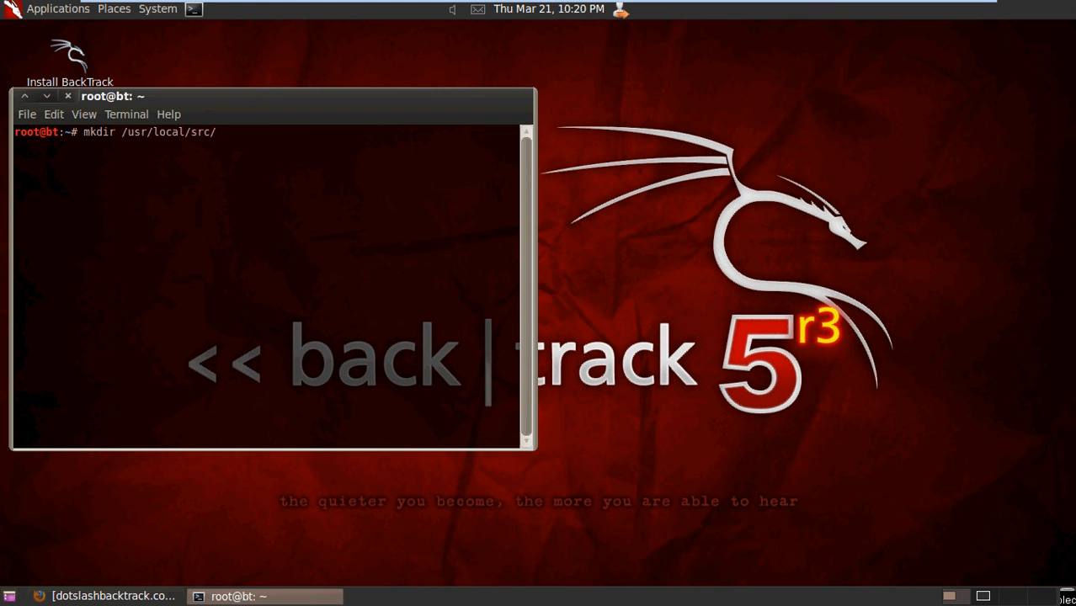
type("btsca")
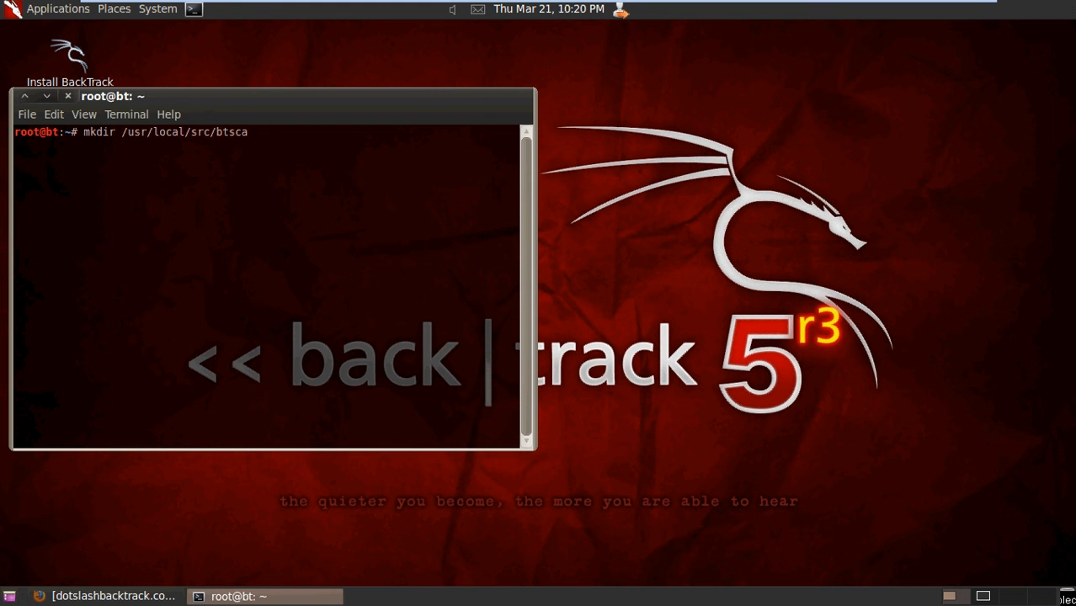
key("Return")
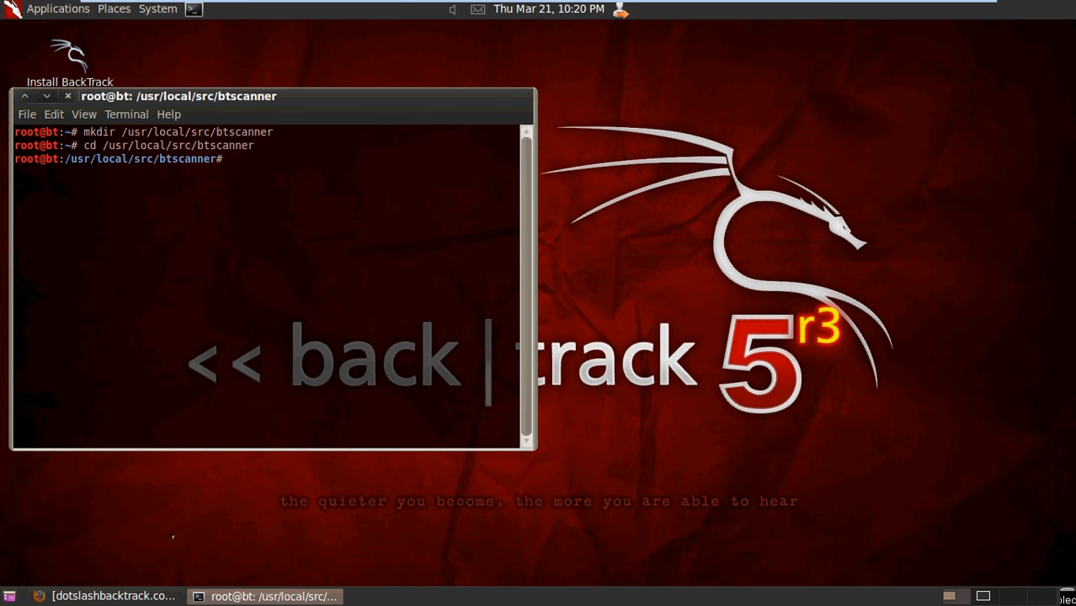
Save btscanner-2.1-bt5.tgz from the Question Defense article into /usr/local/src/btscanner
left_click(114, 596)
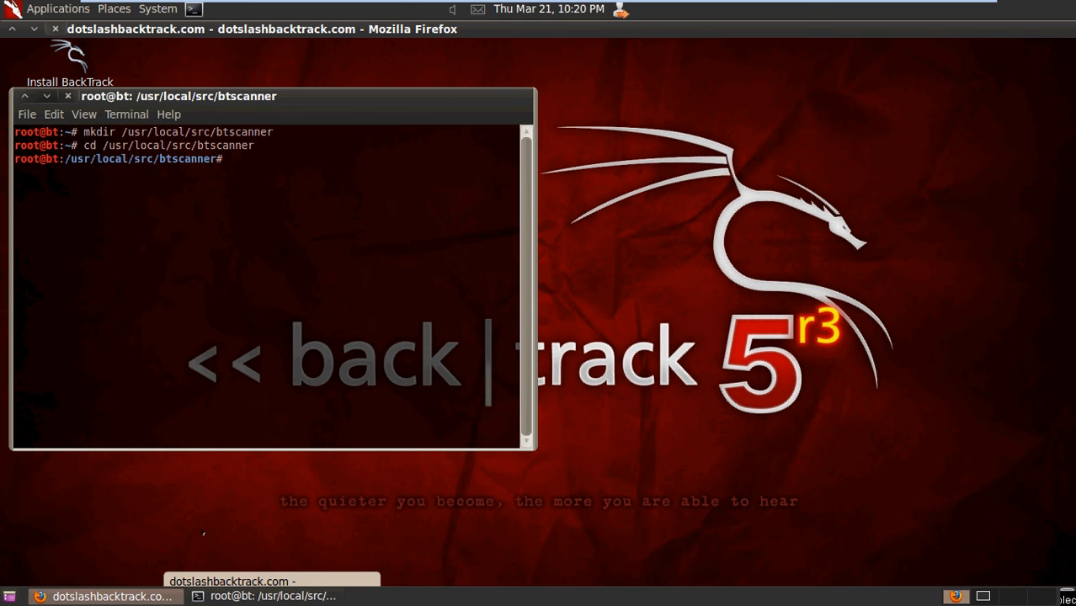
left_click(110, 597)
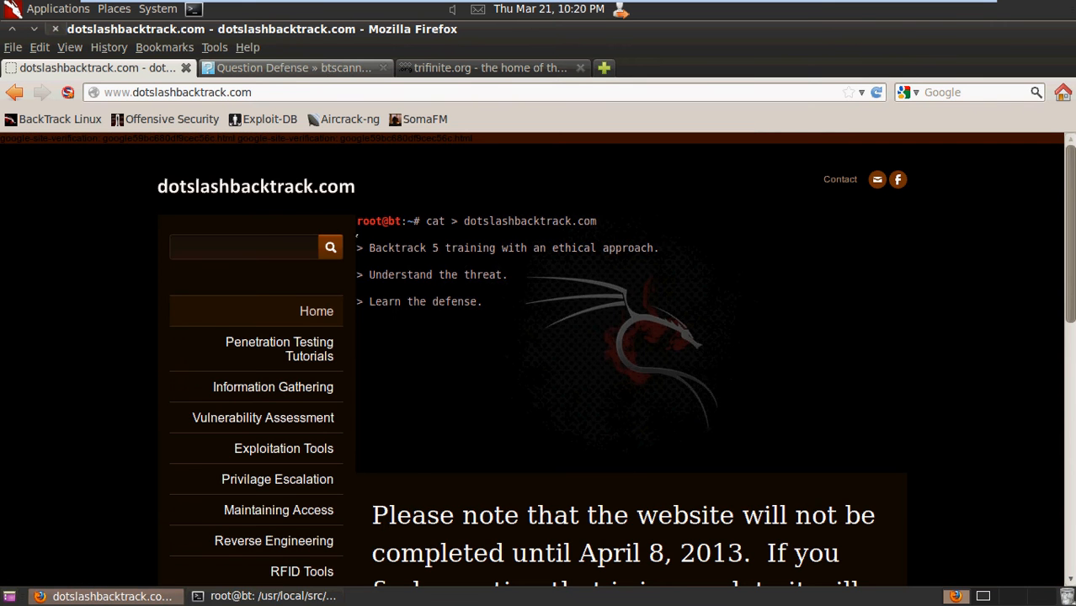
left_click(295, 67)
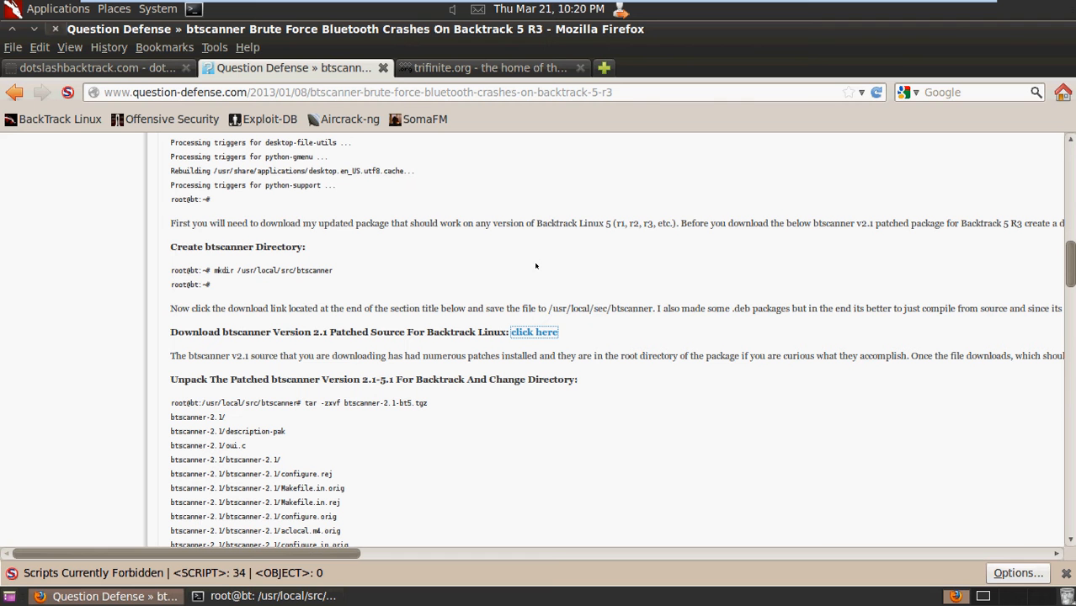
mouse_move(527, 278)
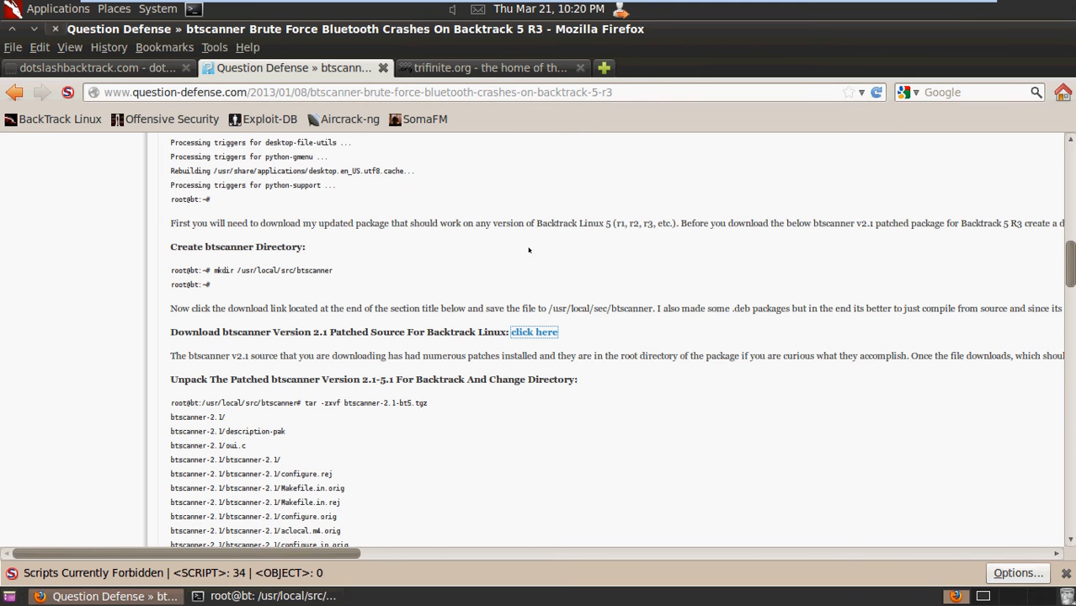
mouse_move(534, 332)
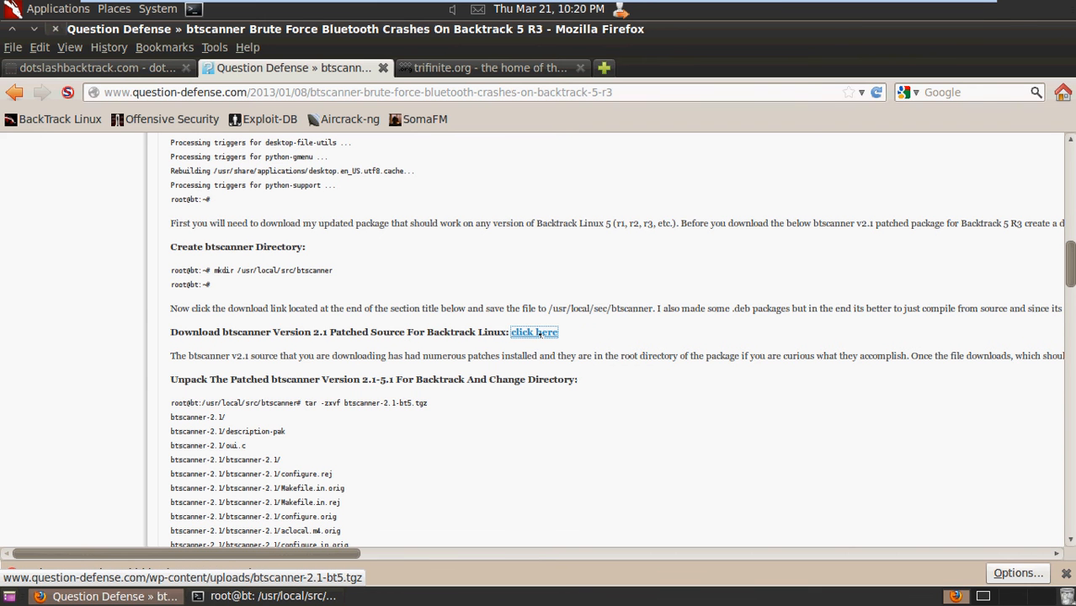
left_click(534, 332)
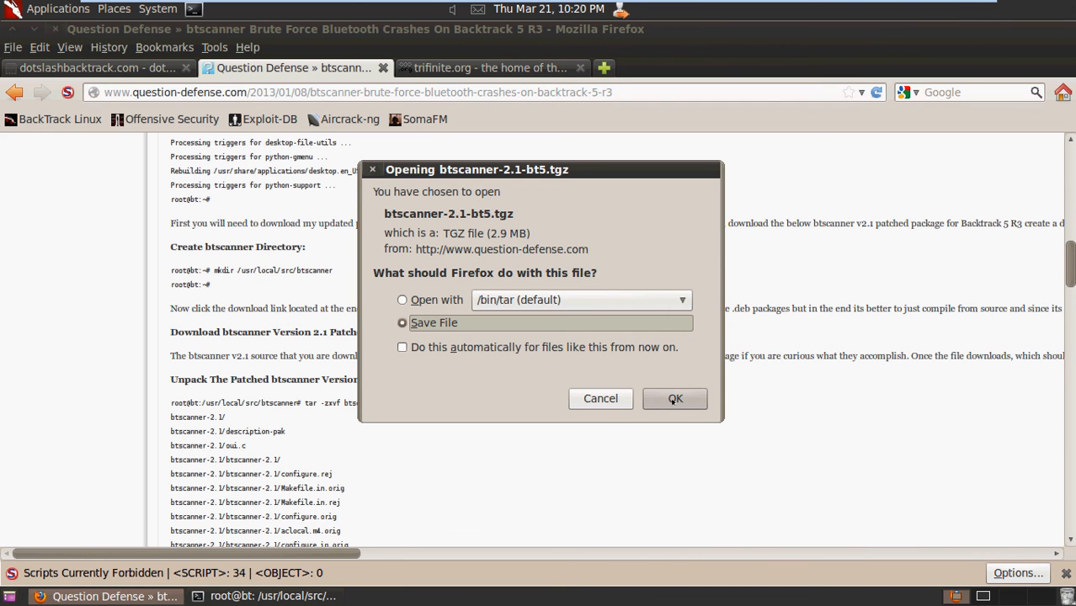
left_click(674, 398)
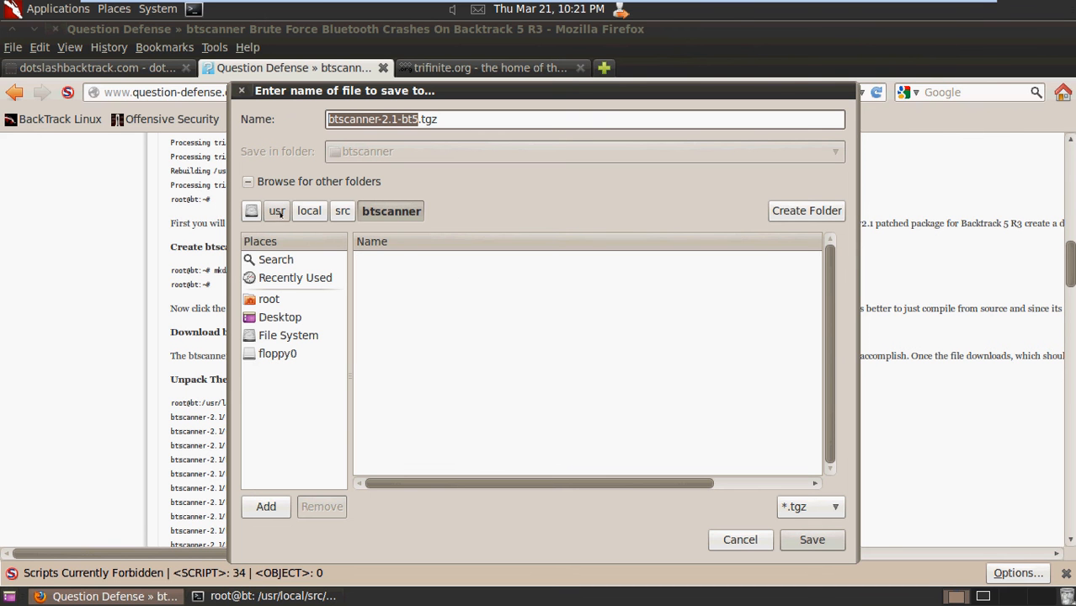
mouse_move(779, 421)
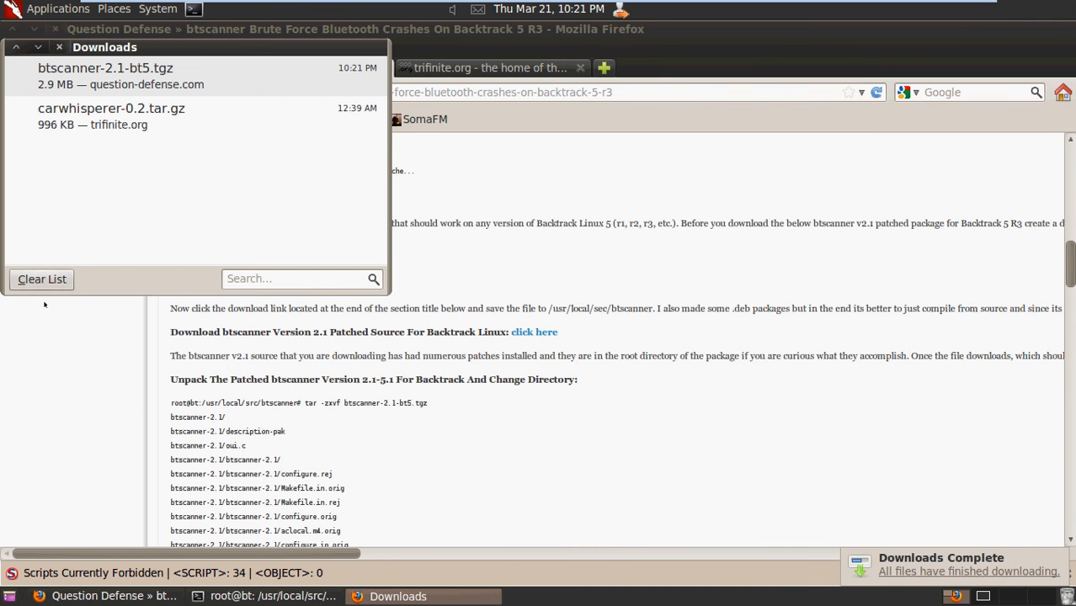
left_click(41, 279)
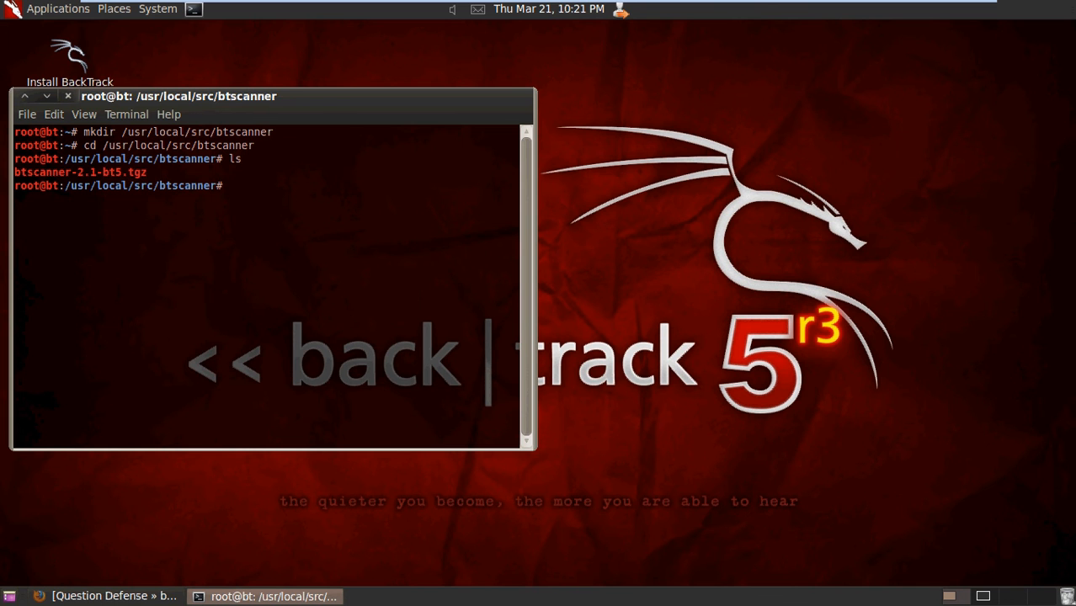
Extract the archive with 'tar -zxvf btscanner-2.1-bt5.tgz'
type("tar -")
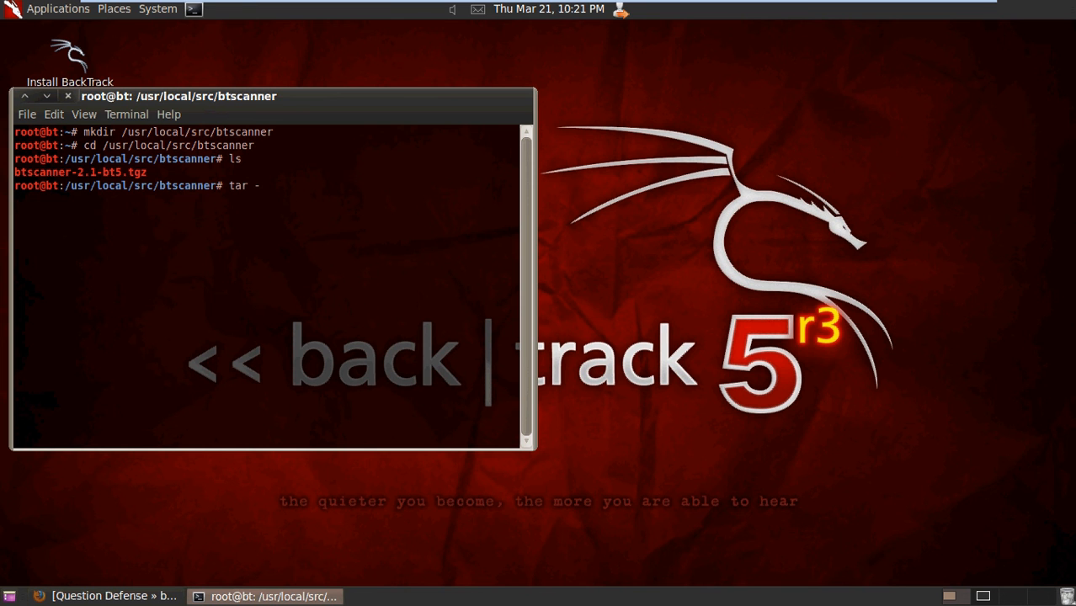
type("z")
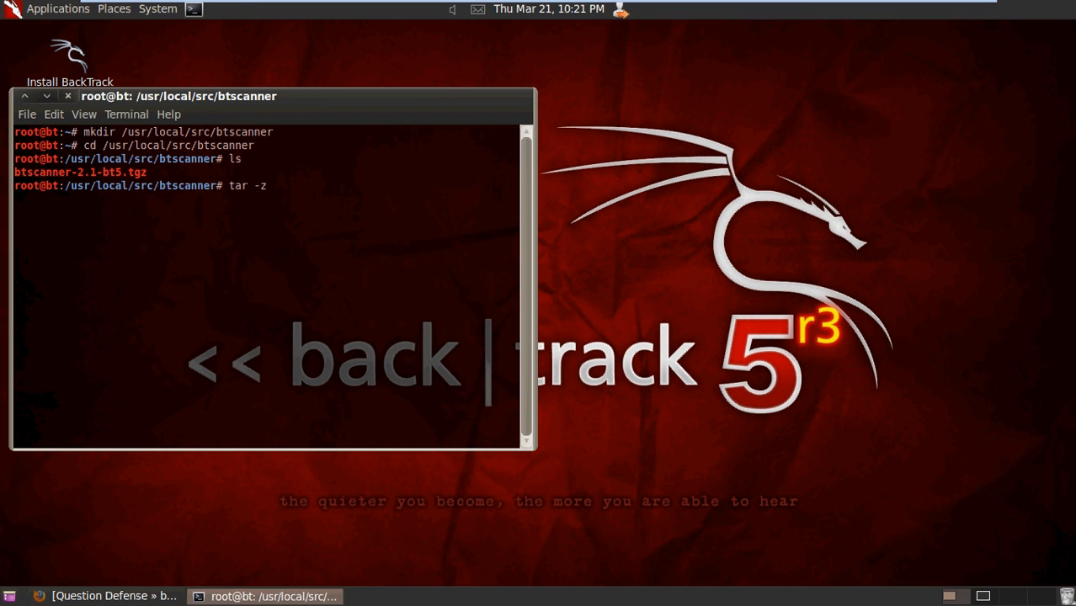
type("xvf")
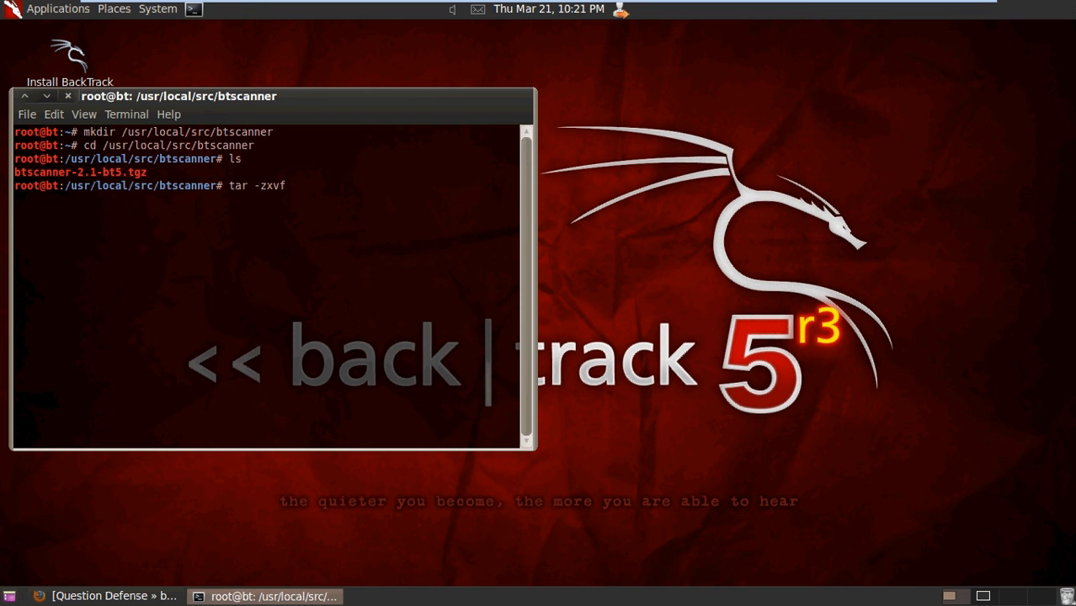
type("btscanner-2.1-bt5.tgz")
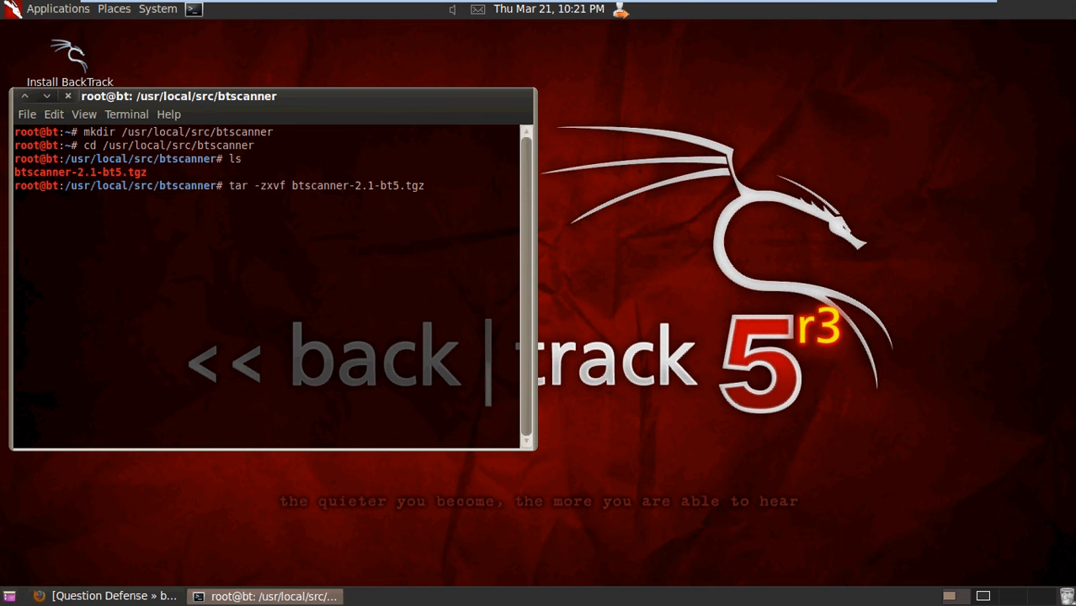
key("Return")
type("ls")
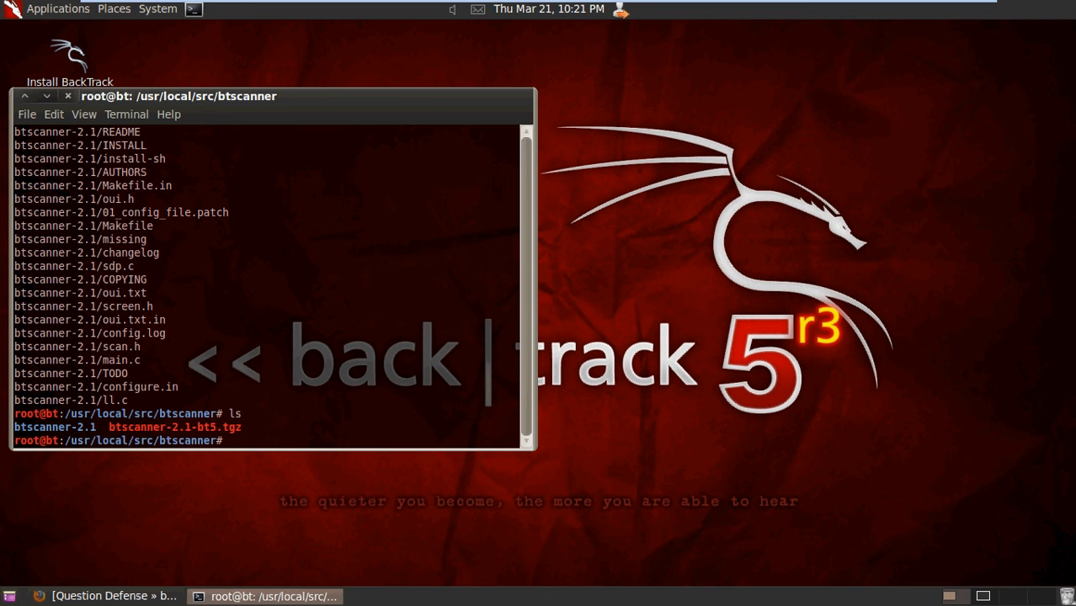
Change into btscanner-2.1, list its files, and run 'make clean'
type("cd btscanner-2.1")
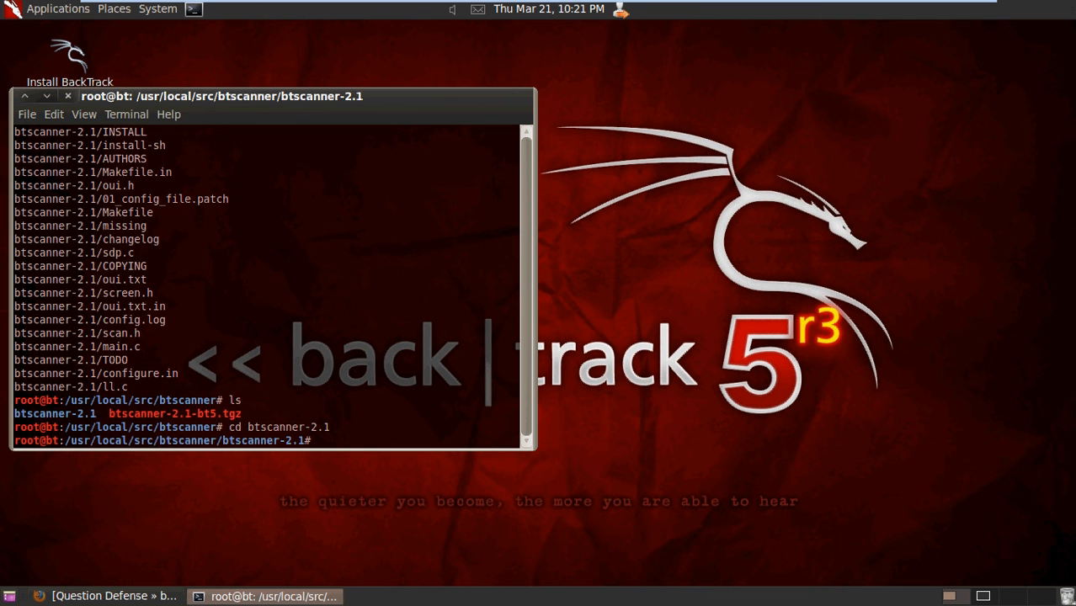
type("ls")
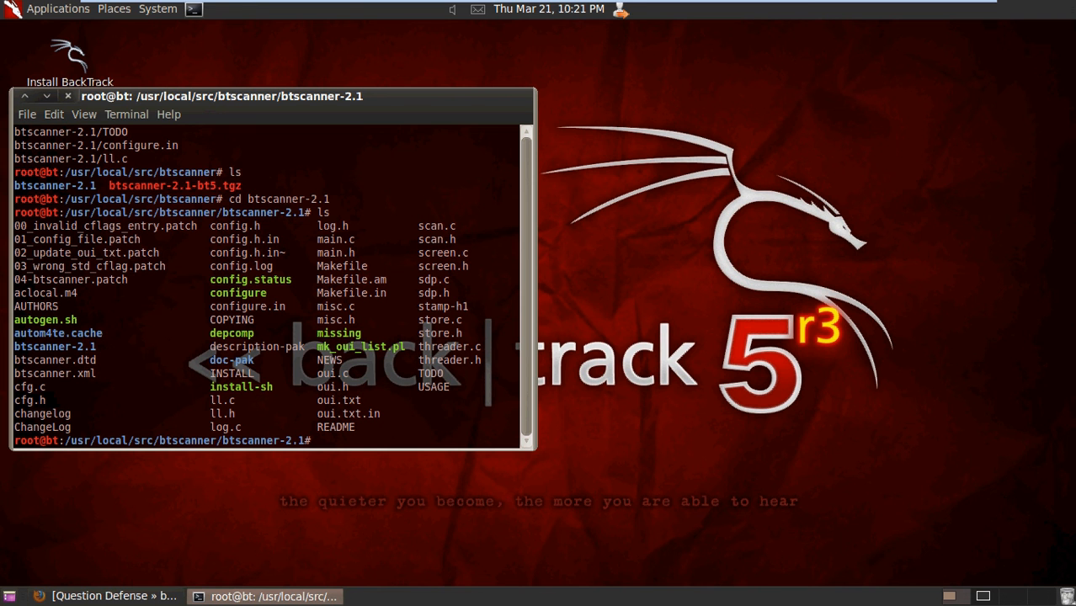
type("make clear")
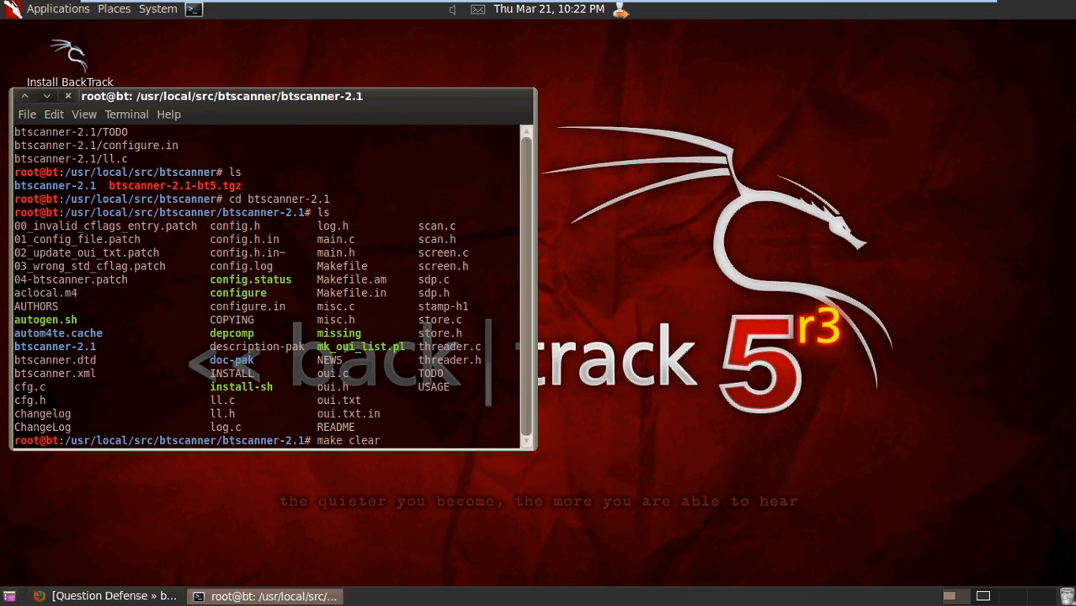
key("Return")
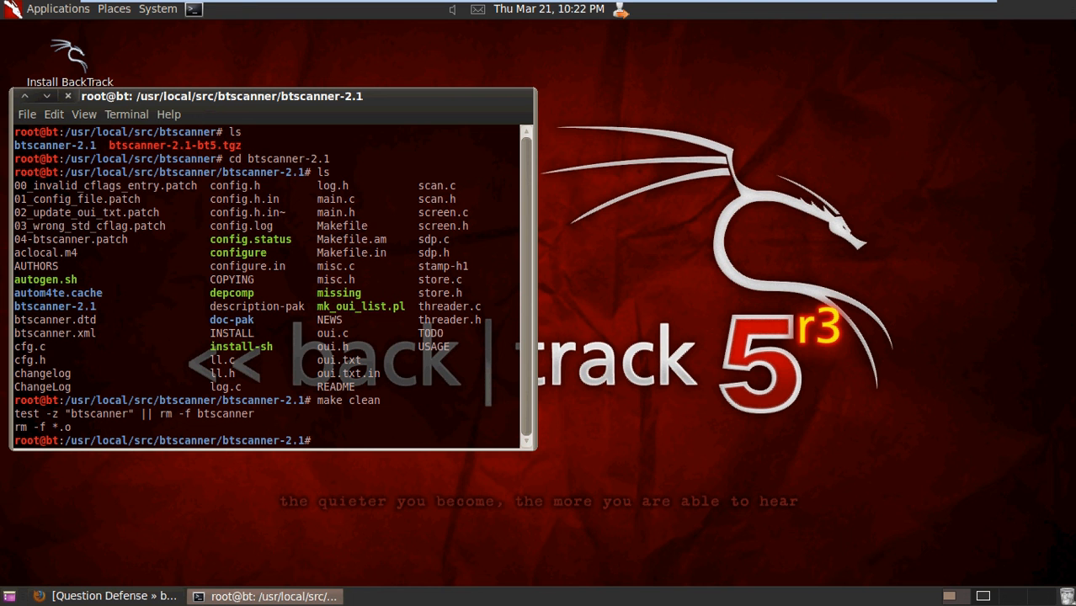
type("./configure")
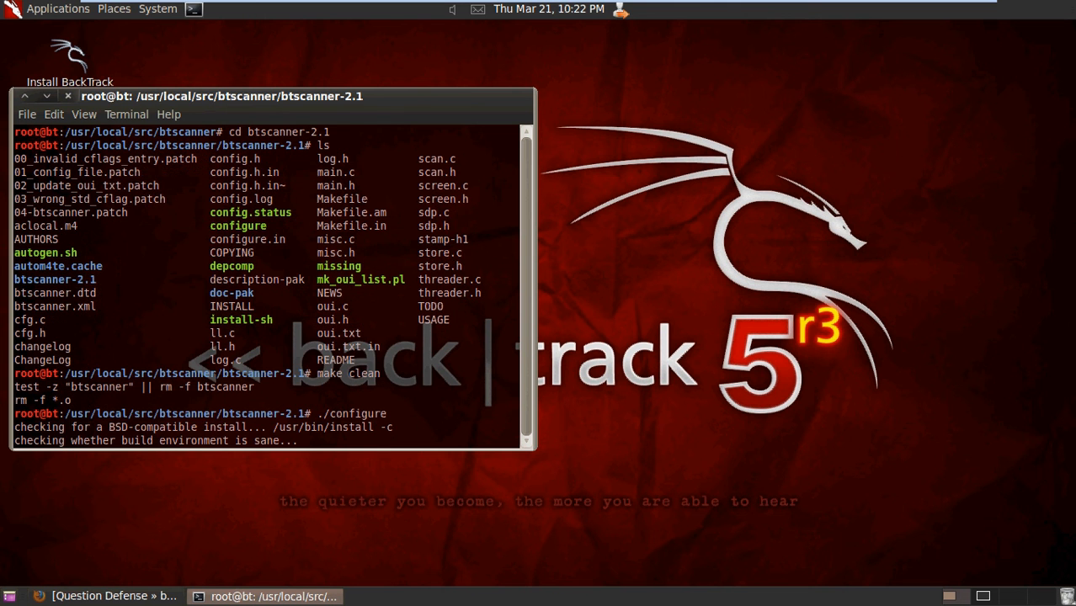
Run ./configure, make, and make install for btscanner-2.1
scroll("down", 3)
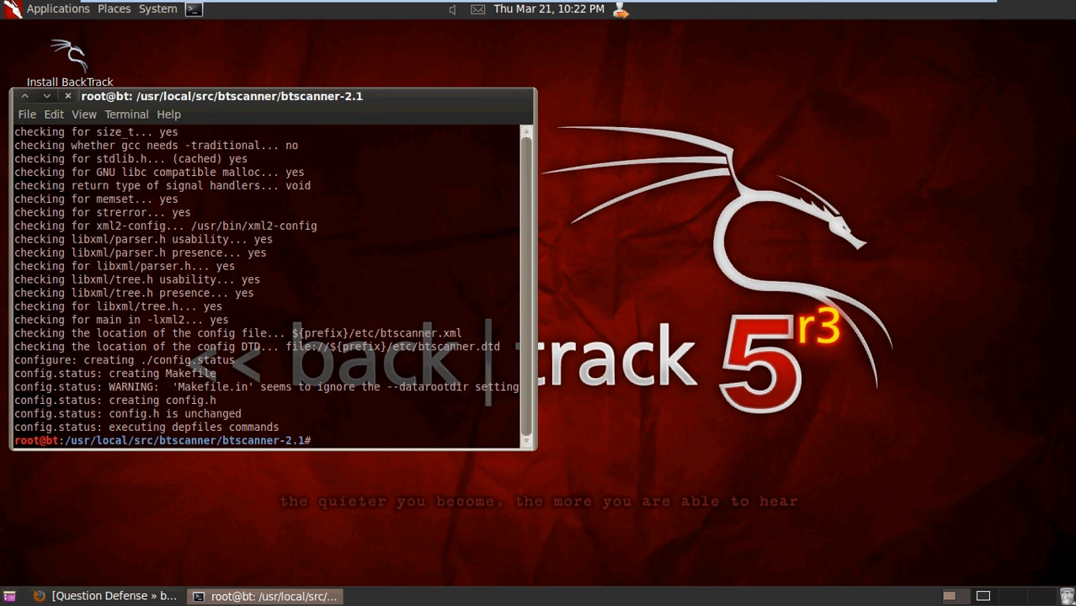
type("make")
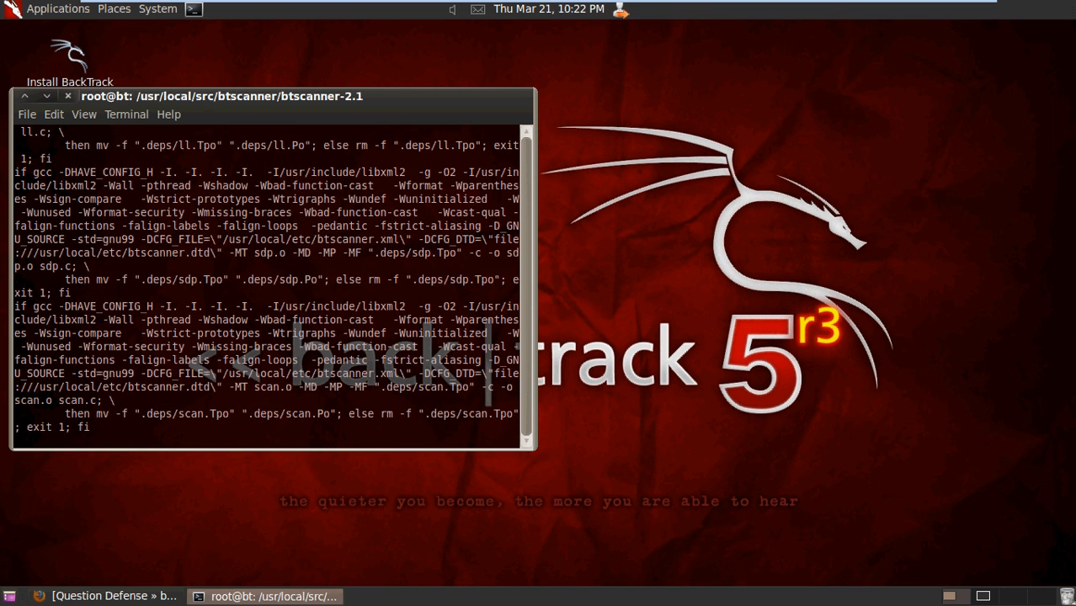
scroll("down", 3)
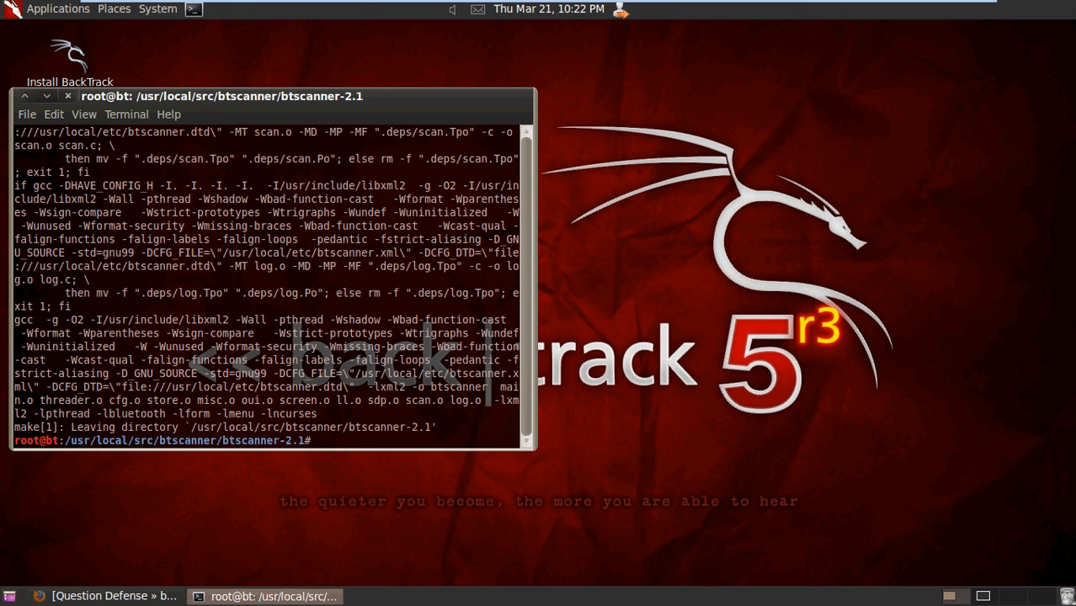
type("make install")
type("b")
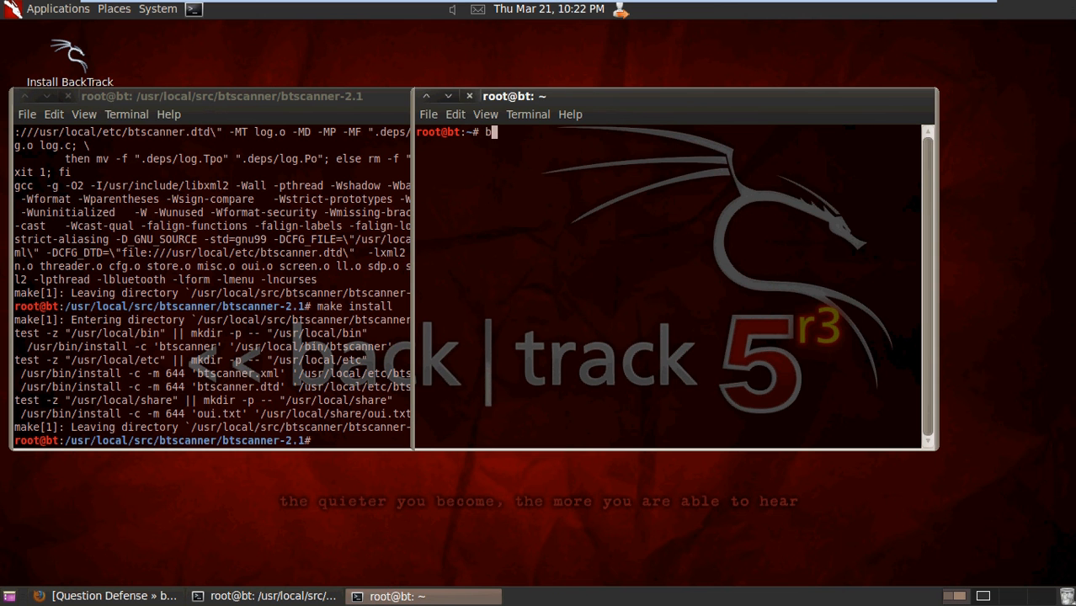
Launch btscanner, start a brute-force scan, then show dotslashbacktrack.com in Firefox
key("Return")
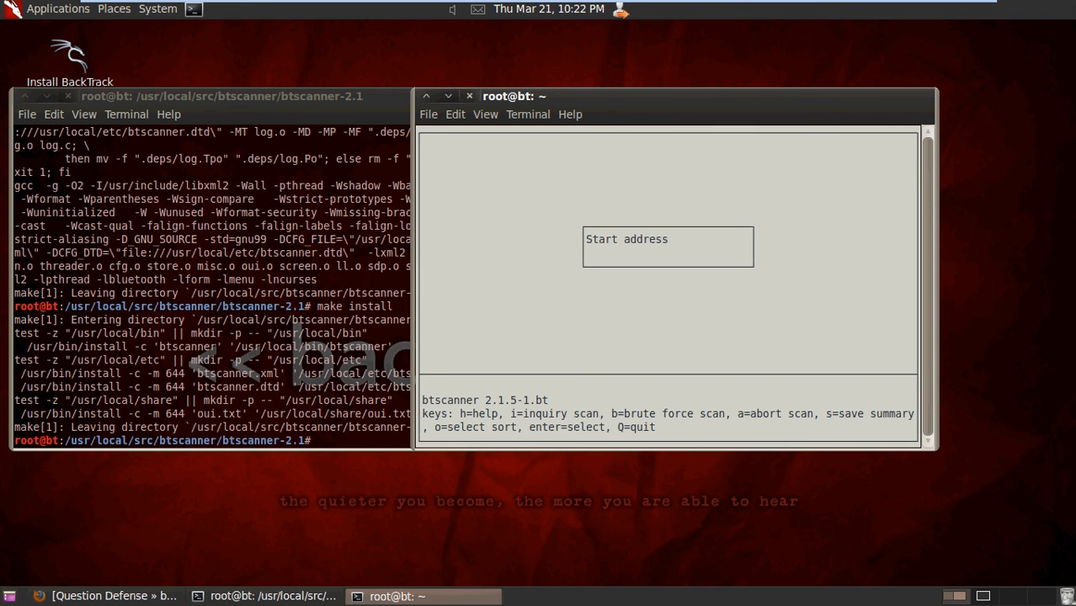
left_click(668, 252)
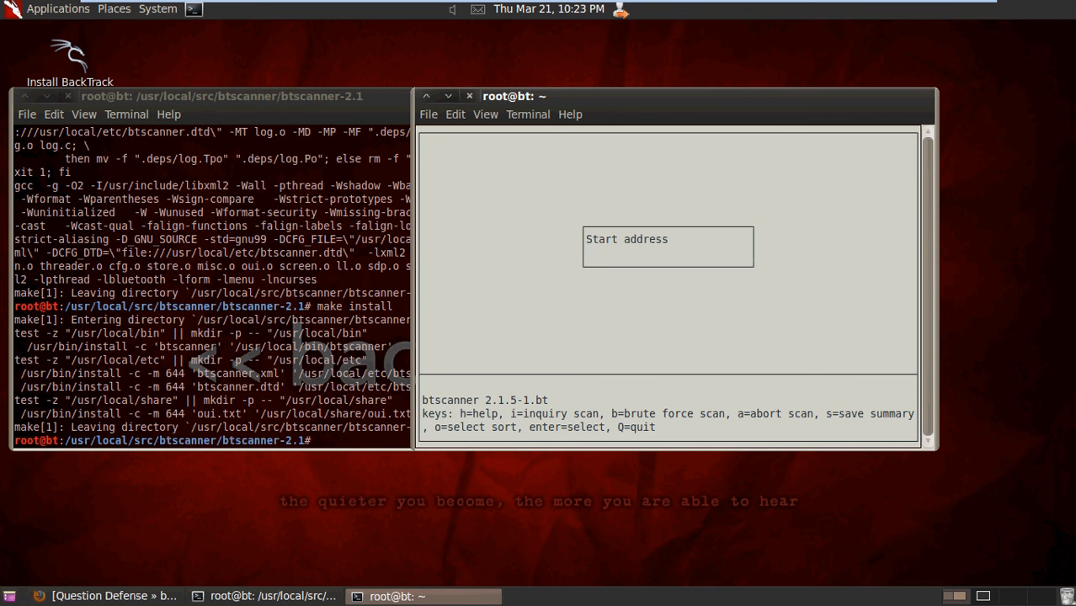
left_click(668, 253)
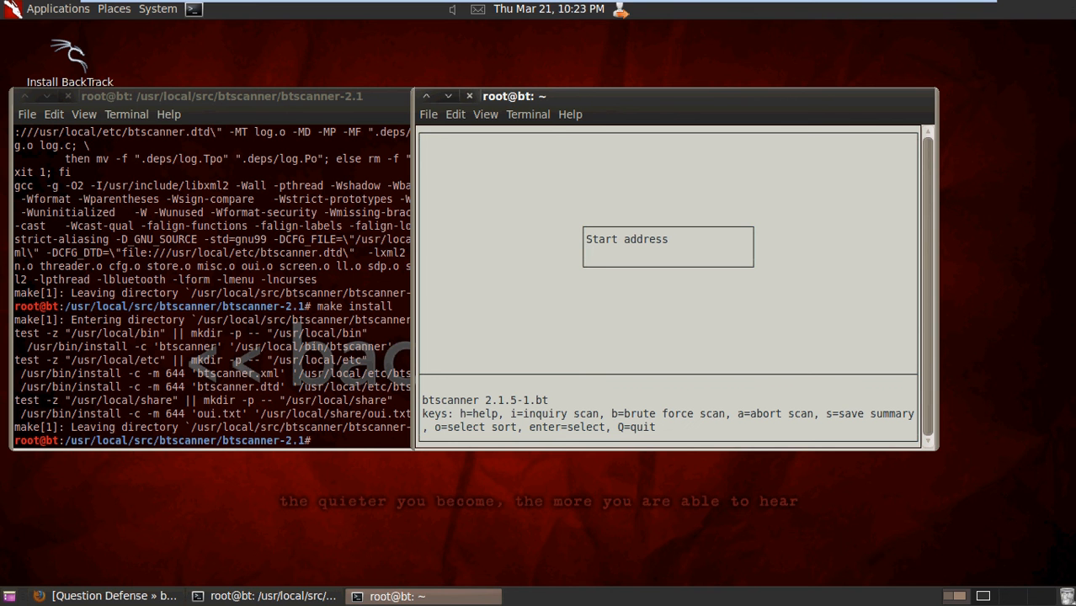
left_click(668, 253)
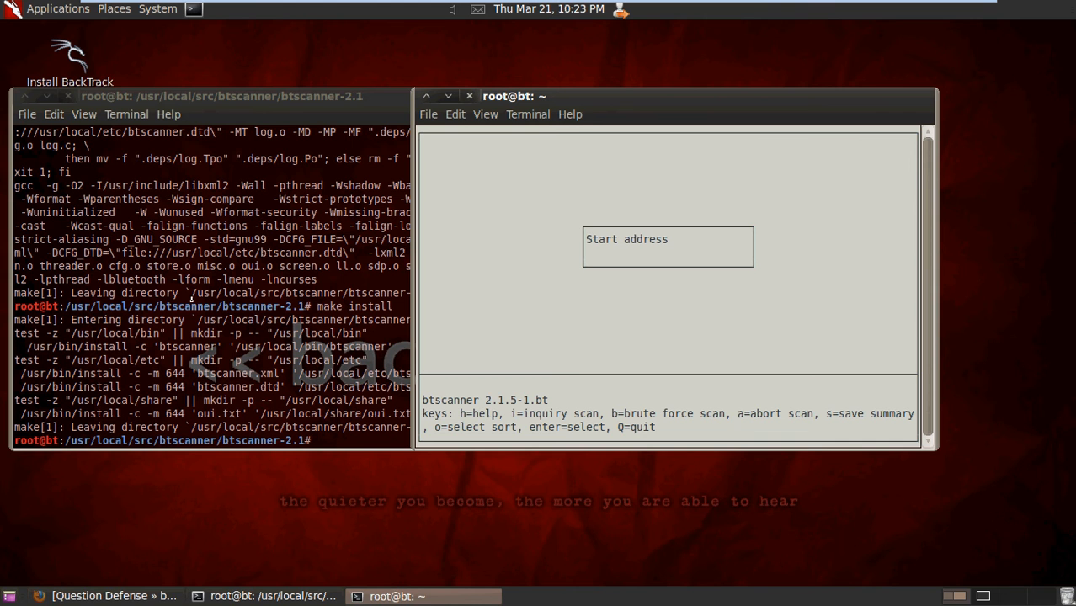
left_click(113, 596)
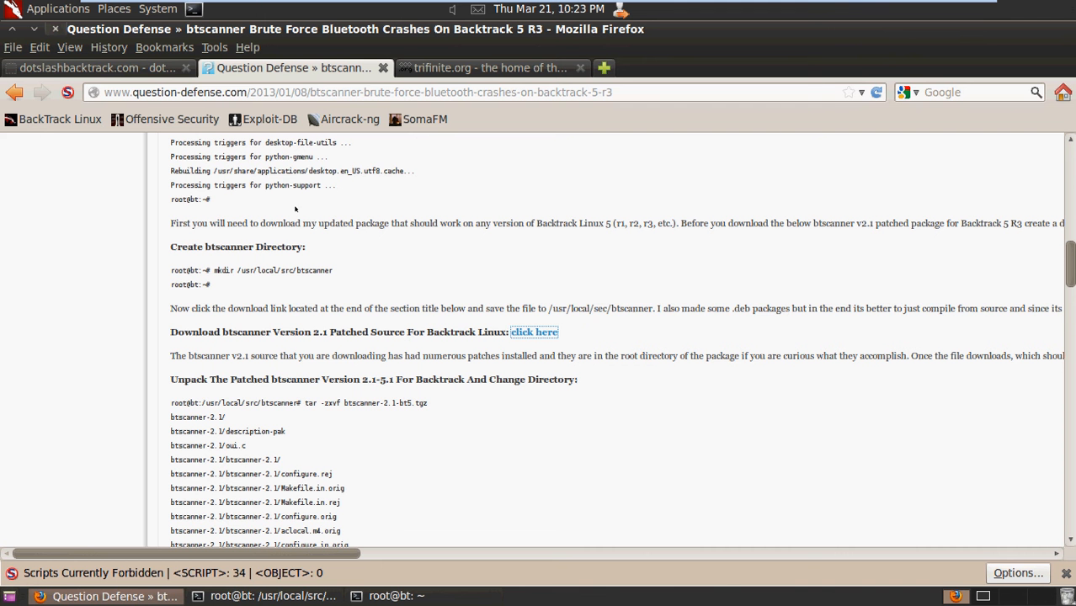
left_click(92, 68)
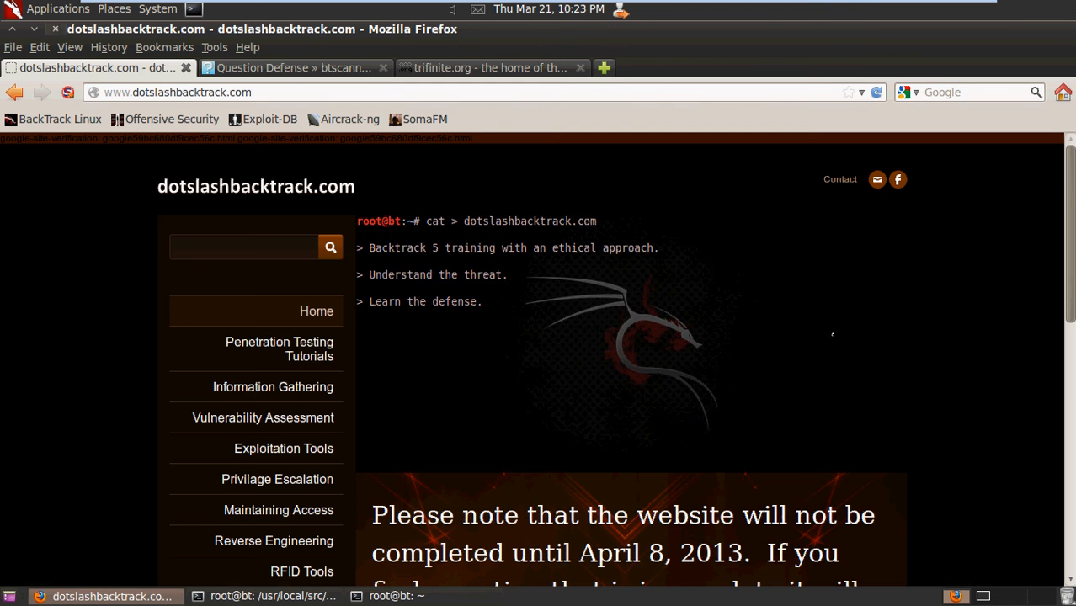